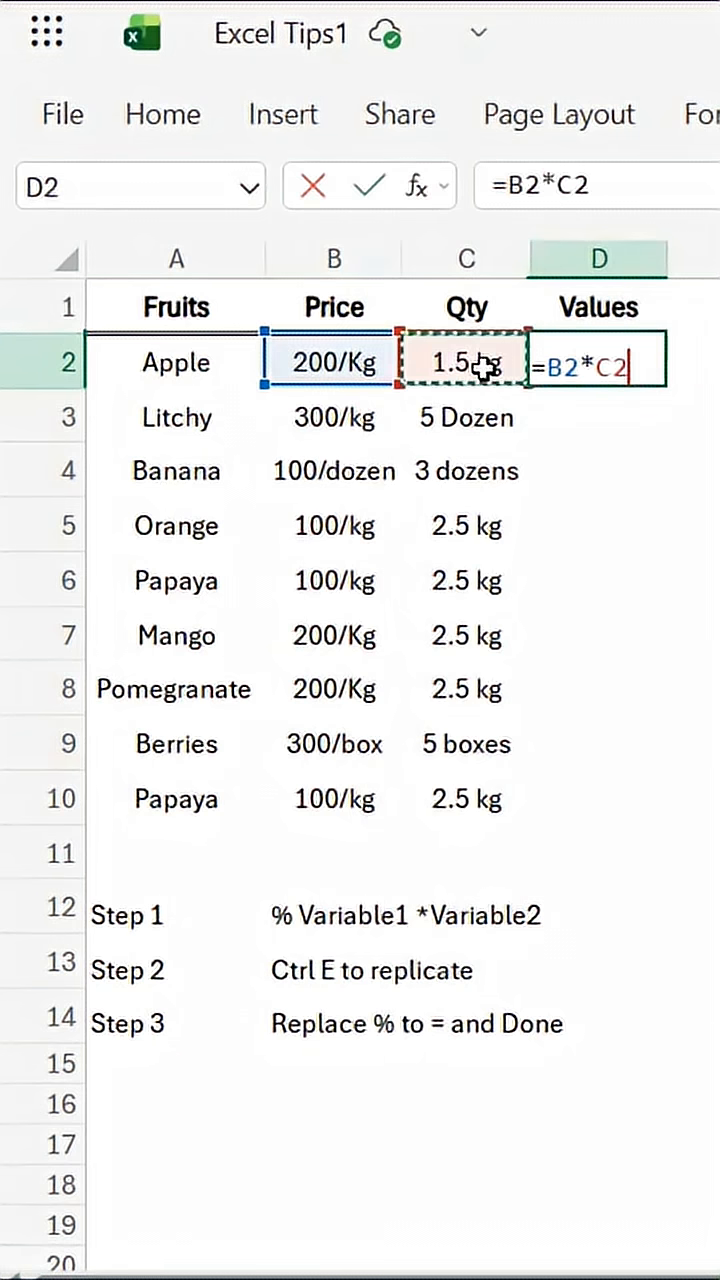
Clear the #VALUE! error in Apple's Values cell D2 and enter the text pattern %200*1.5.
key("Return")
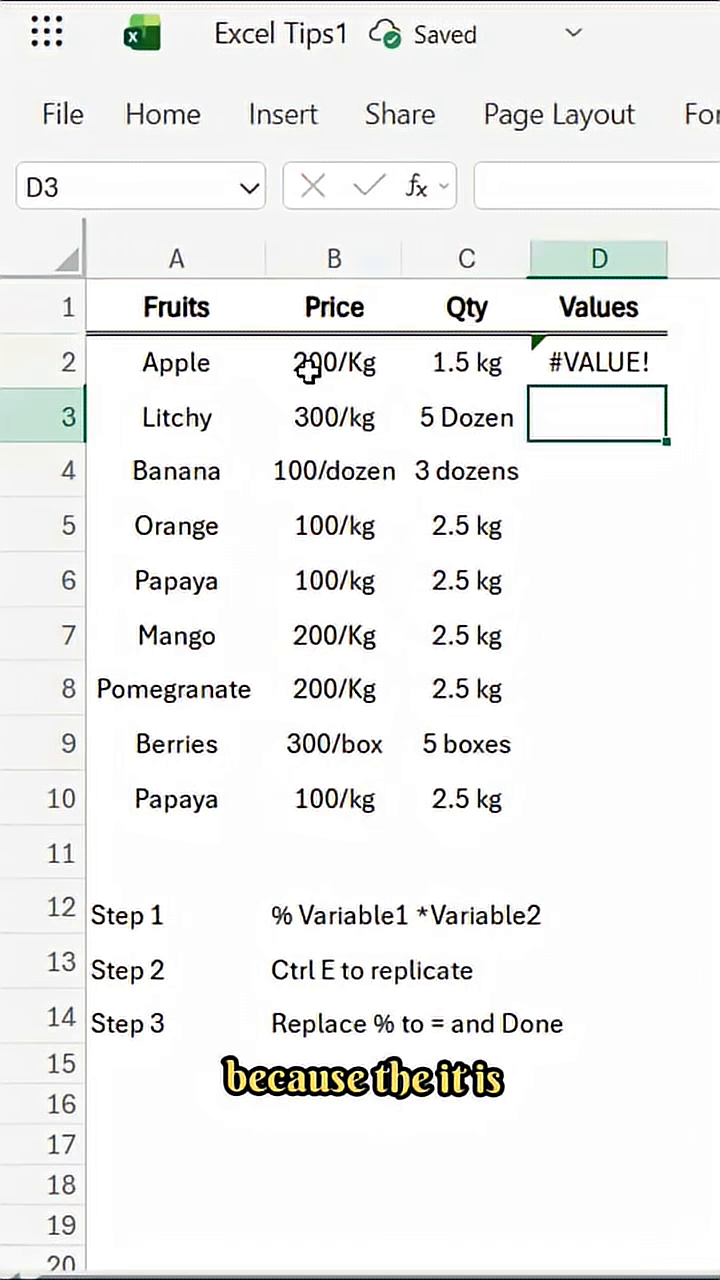
left_click(332, 362)
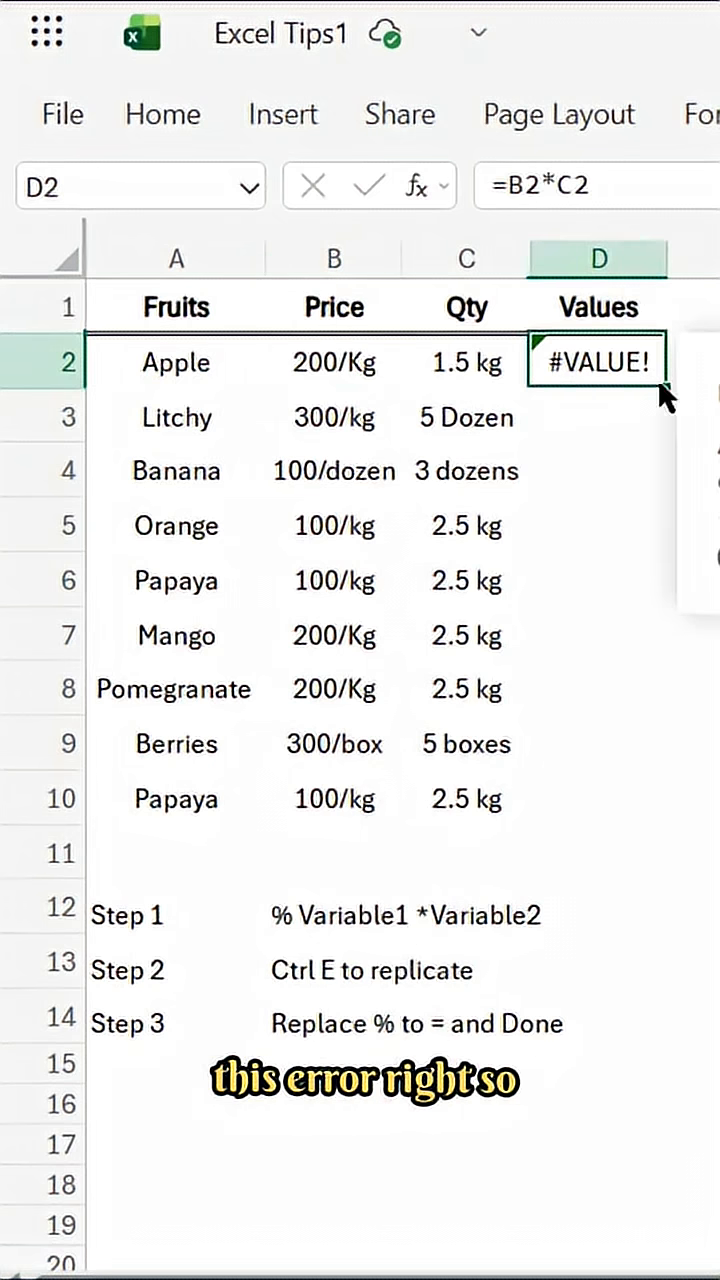
key("Delete")
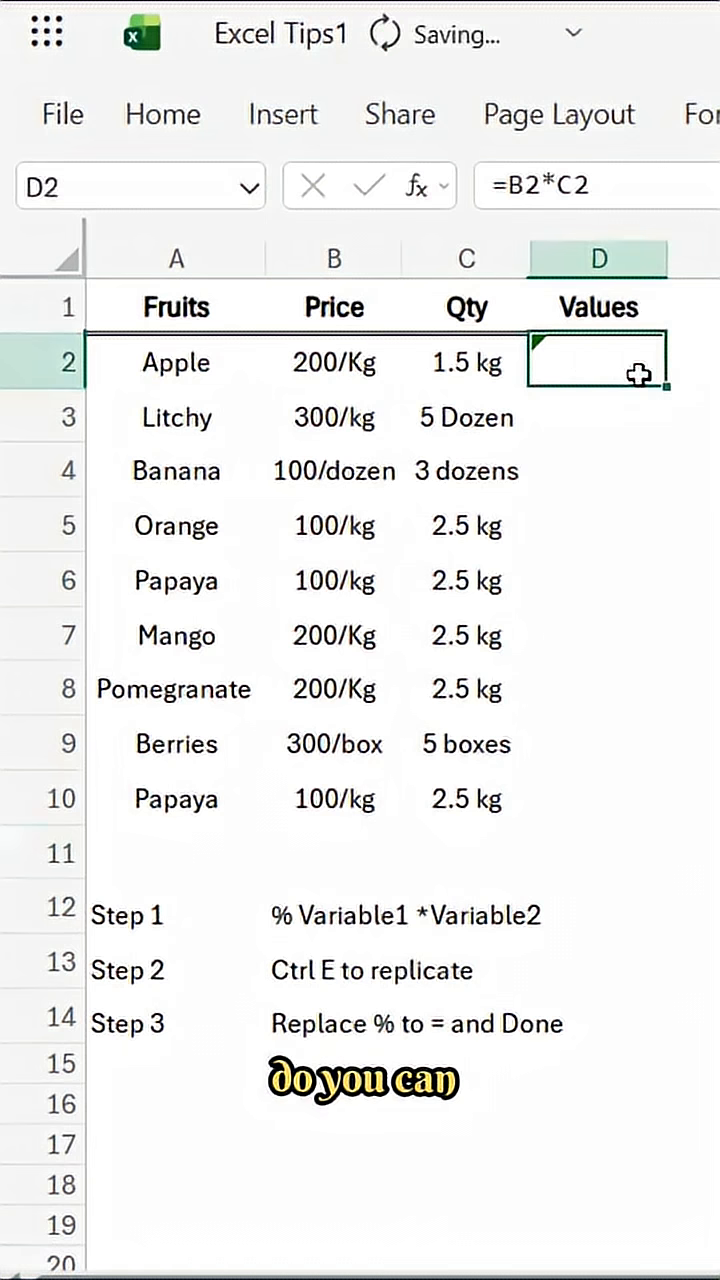
key("Delete")
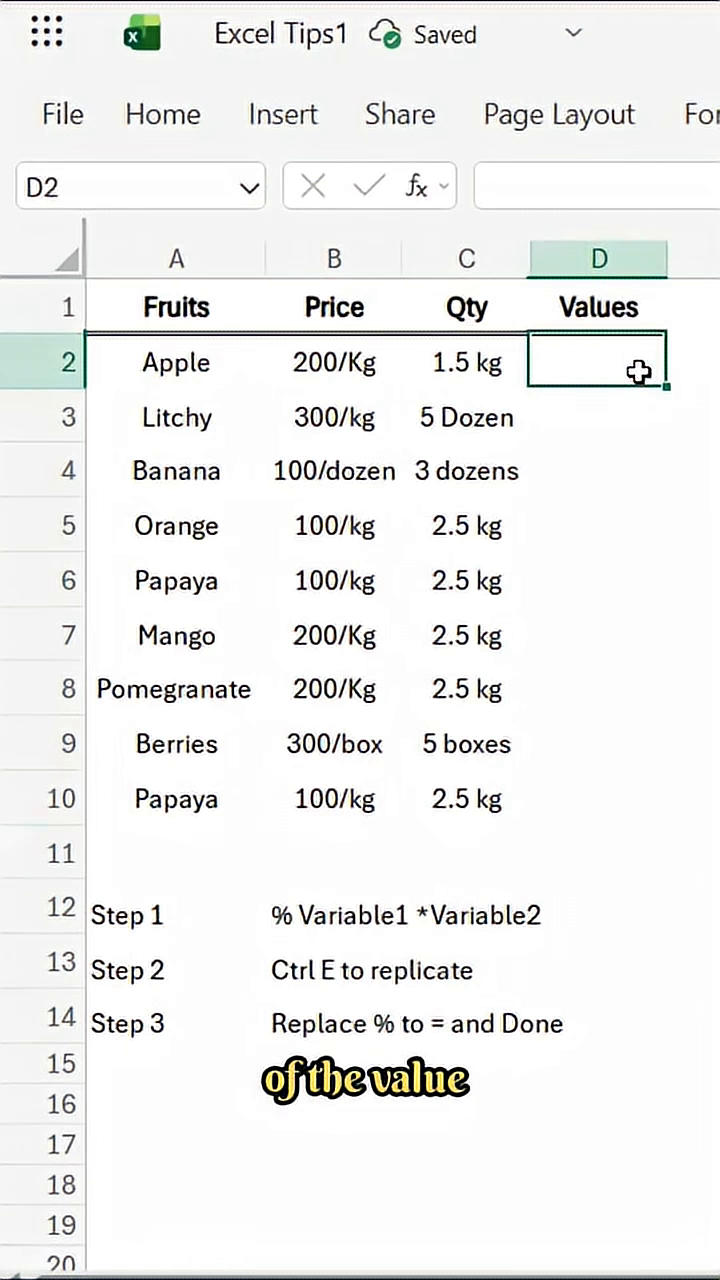
type("%")
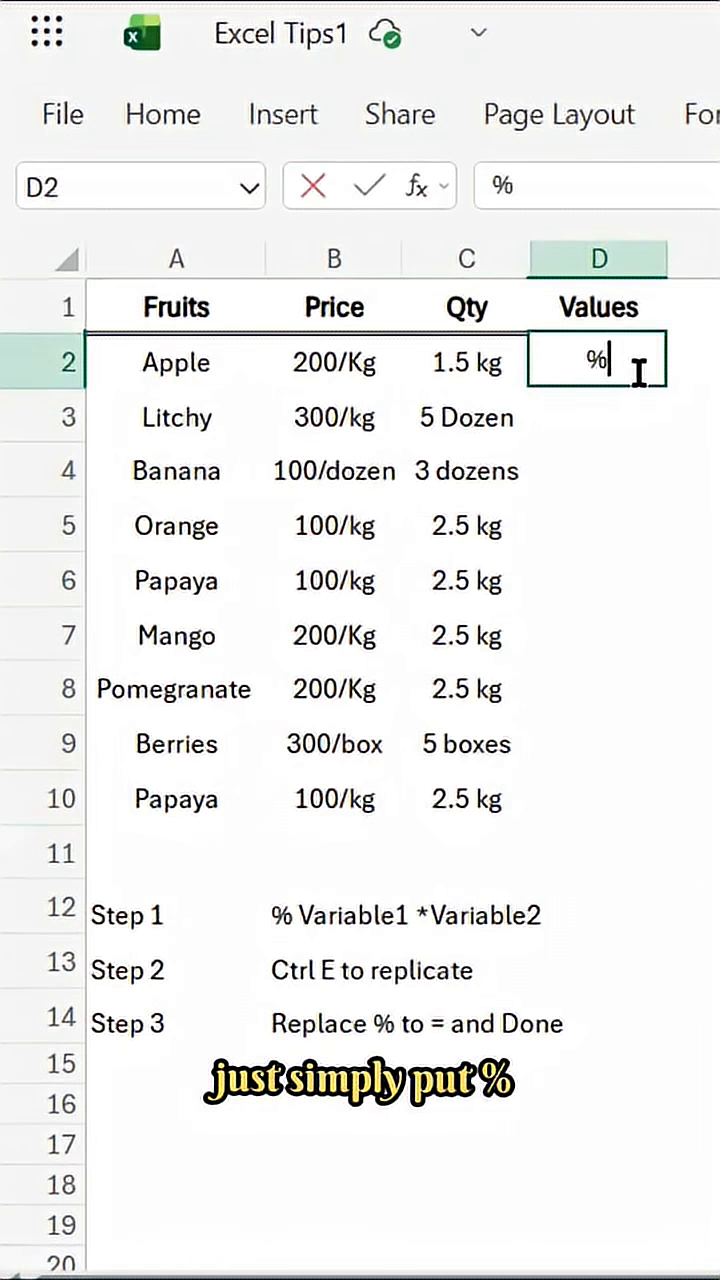
type("200")
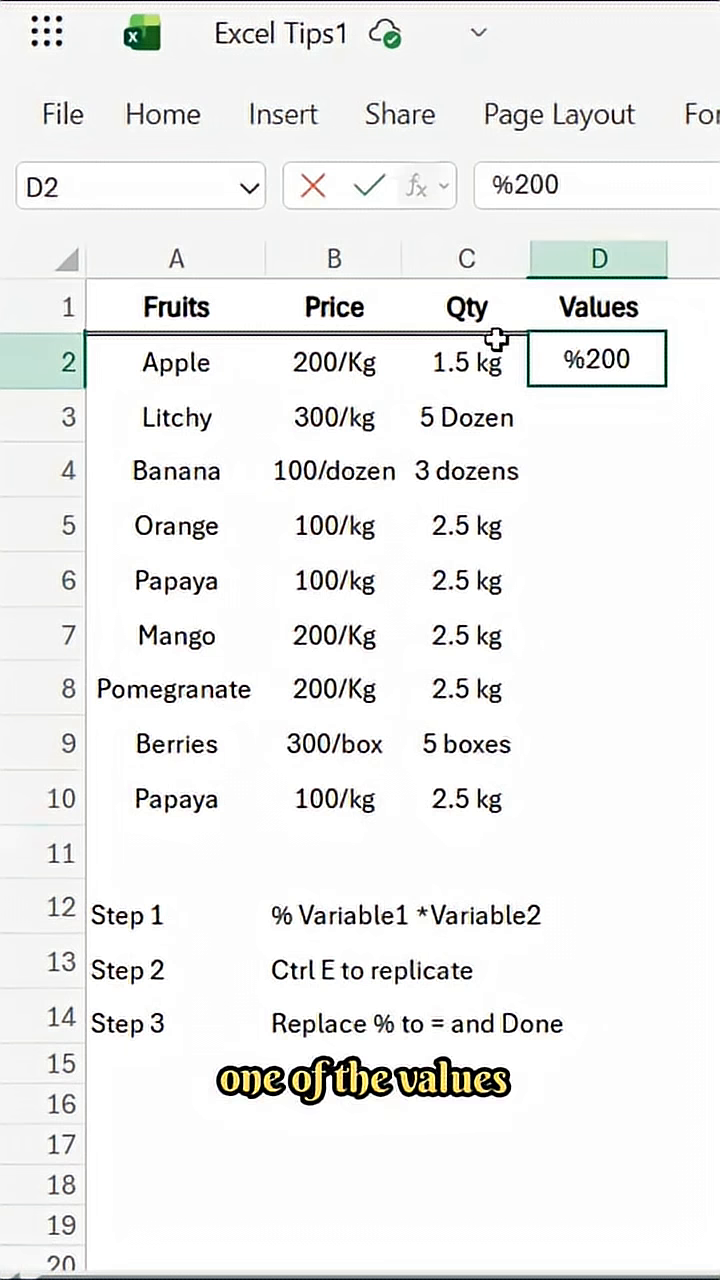
type("*")
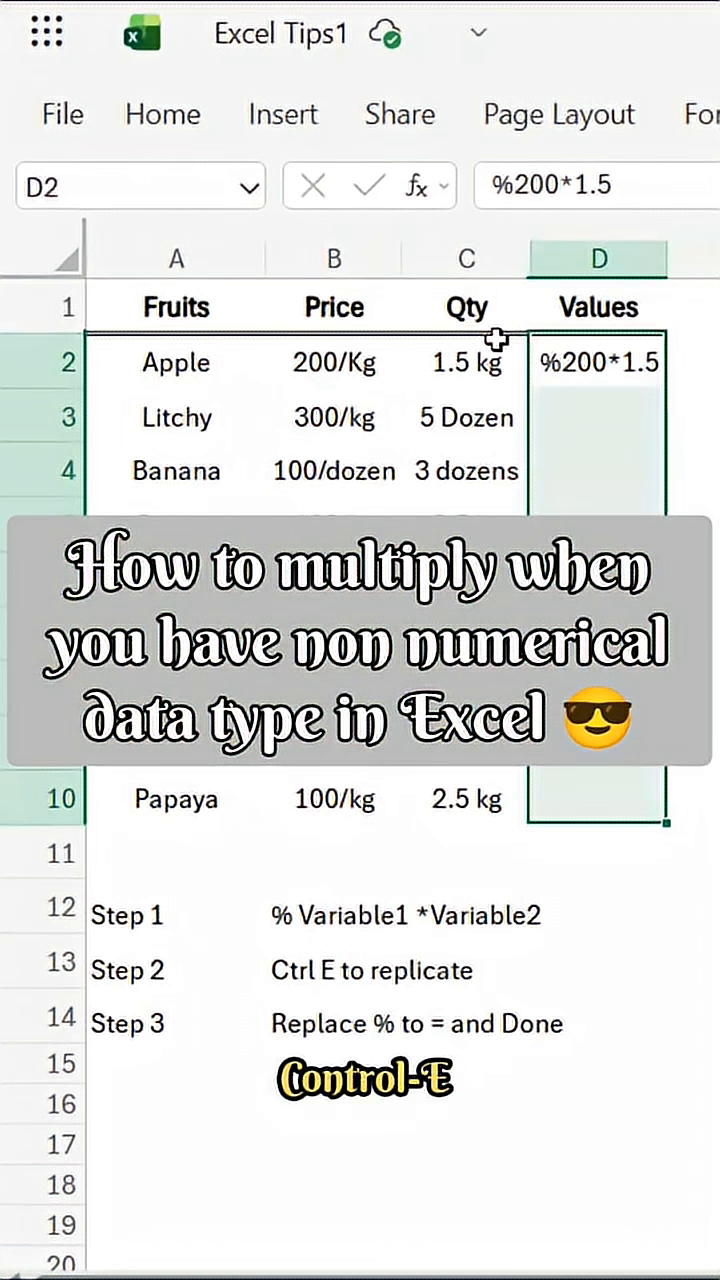
Flash Fill D3:D10 with %price*quantity patterns via Ctrl+E, then start Find and Replace.
key("ctrl+e")
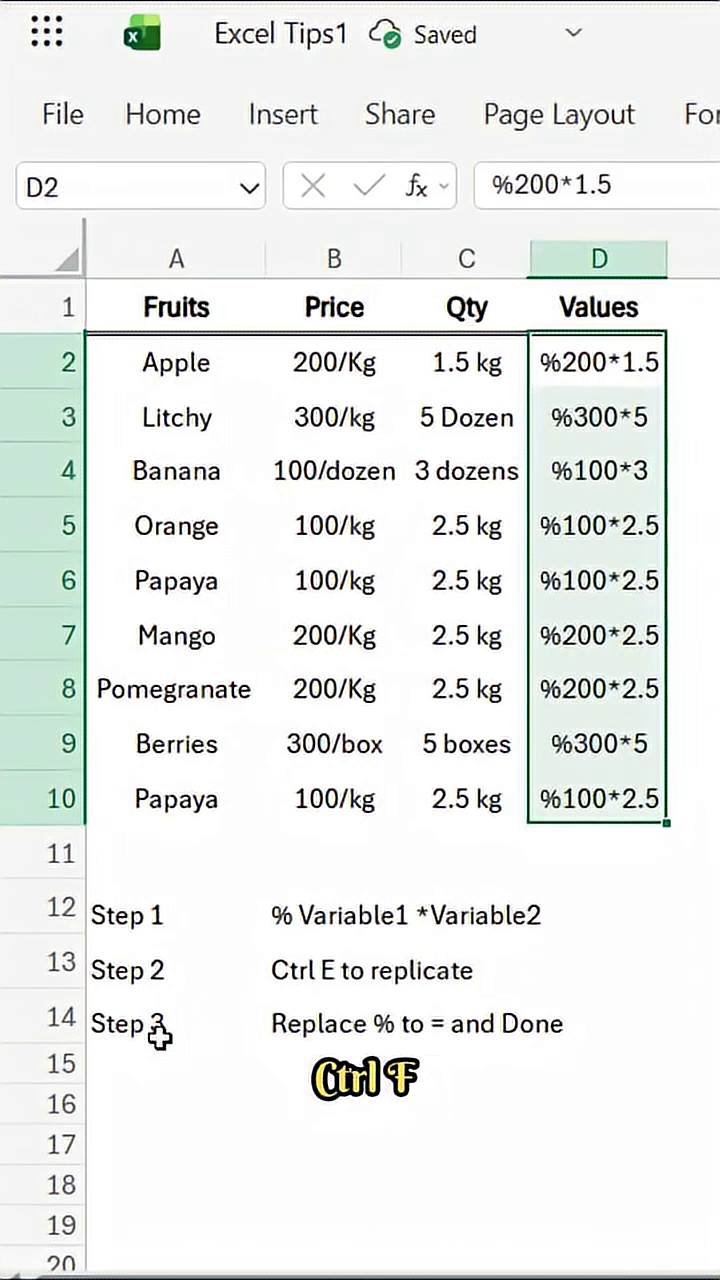
key("ctrl+f")
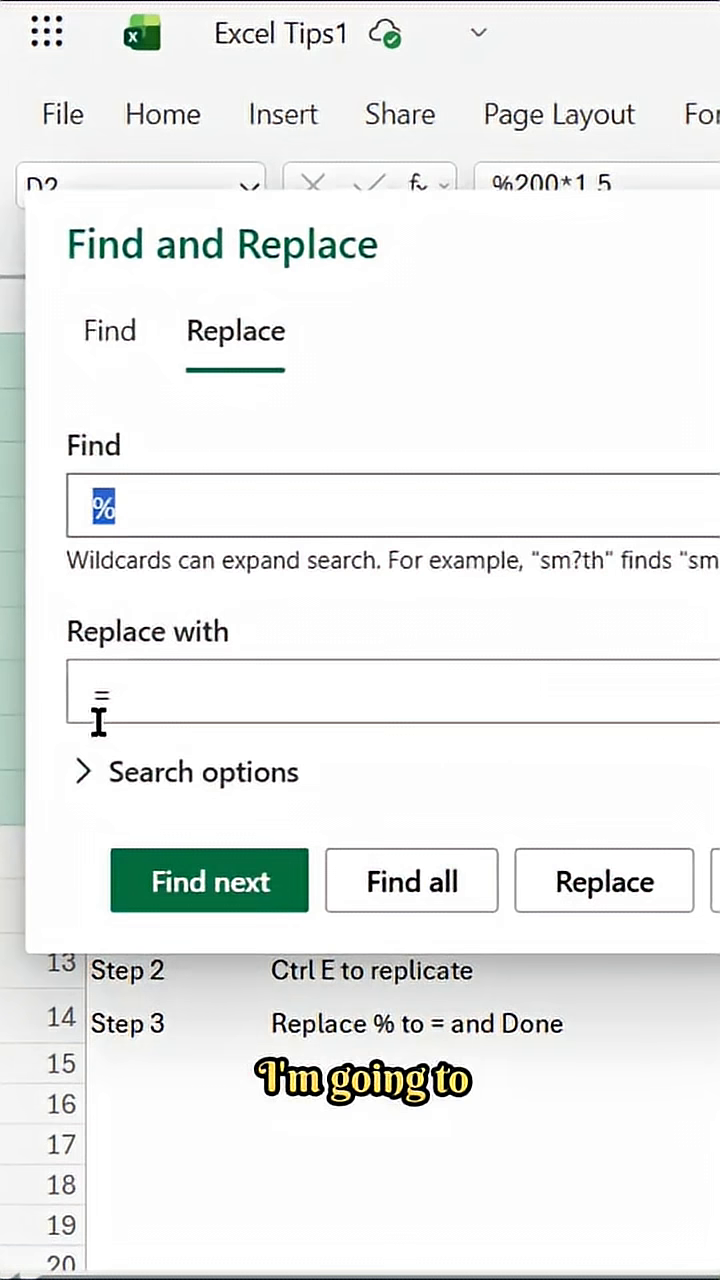
Replace every % with = so the Values column computes products like 300 and 1500.
left_click(700, 880)
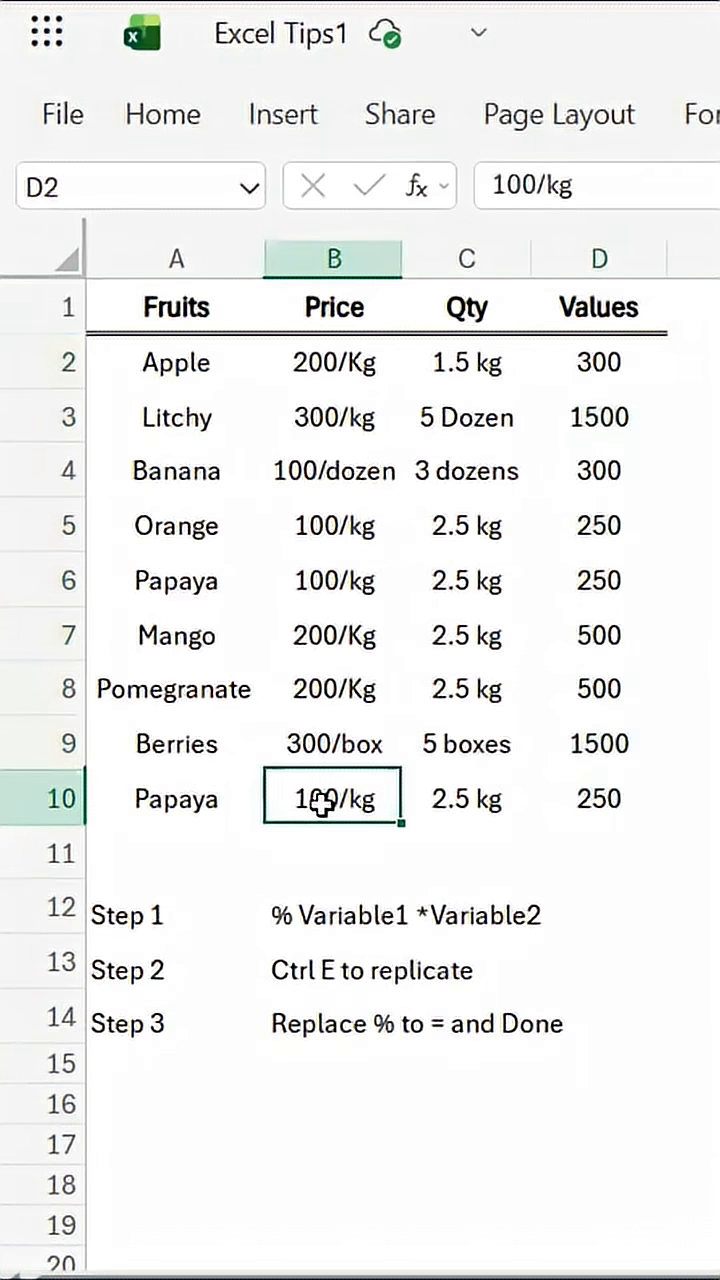
left_click(464, 798)
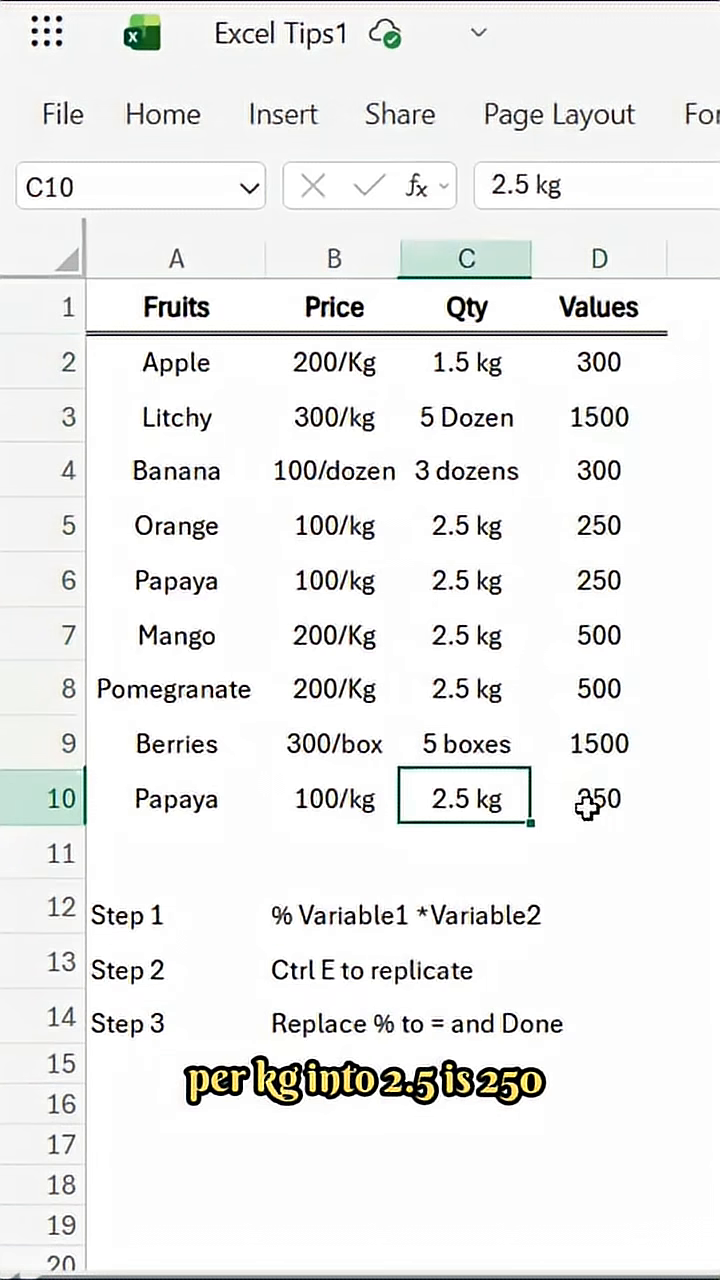
left_click(596, 798)
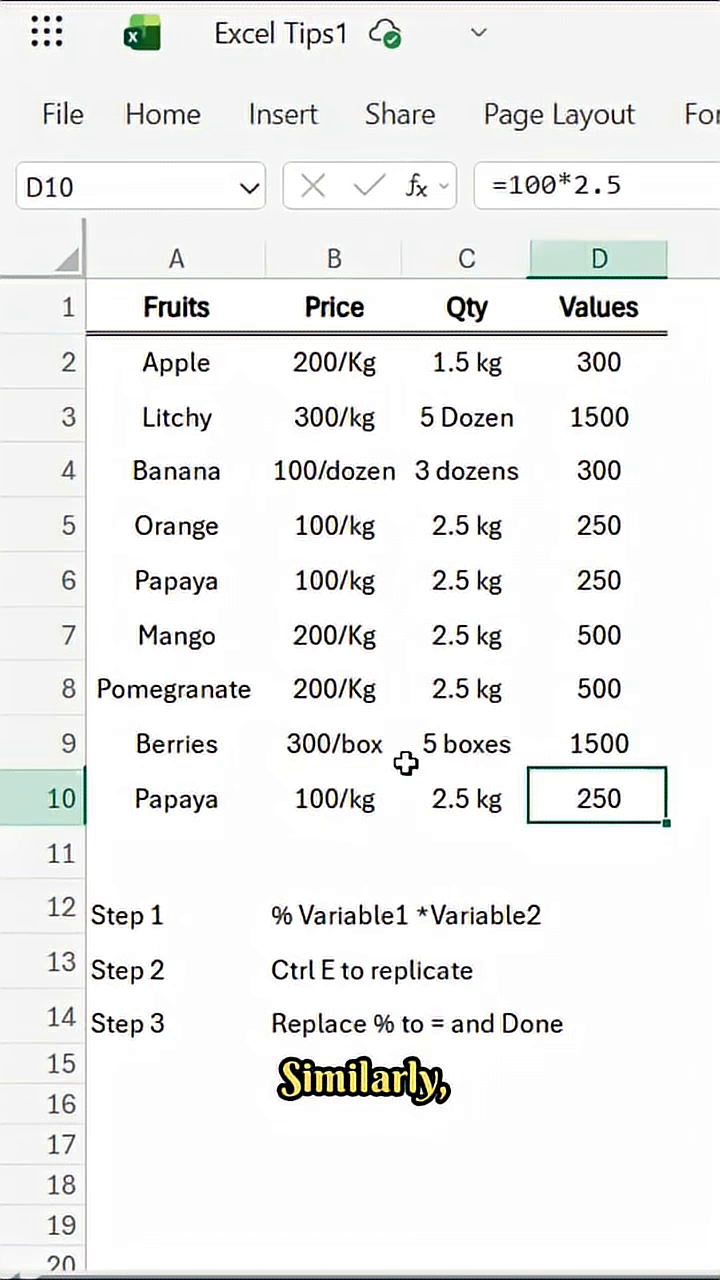
left_click(332, 744)
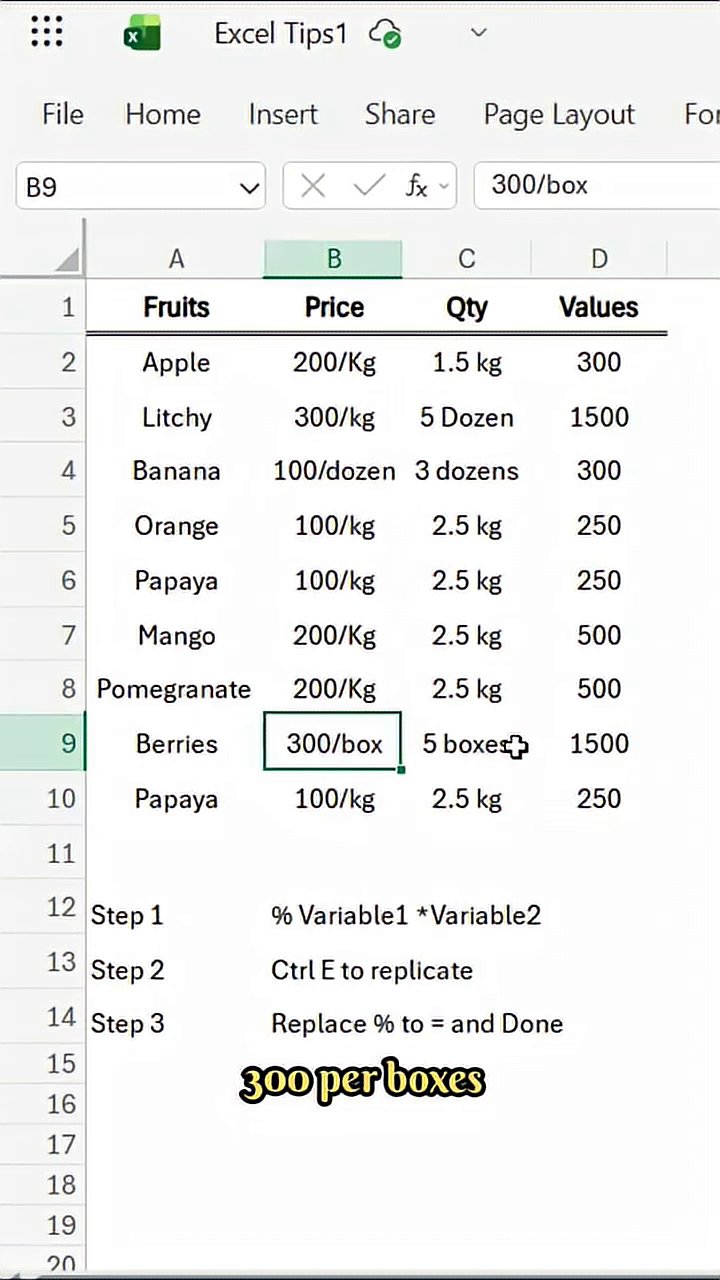
left_click(596, 744)
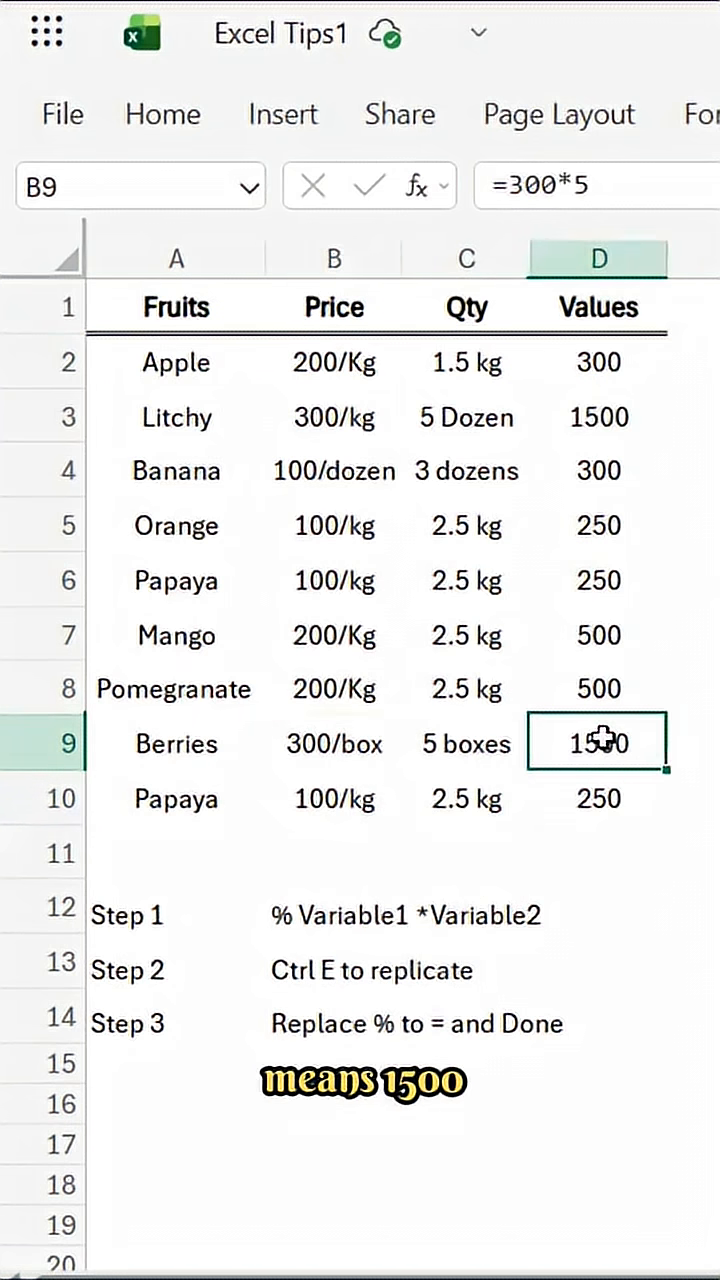
left_click(596, 744)
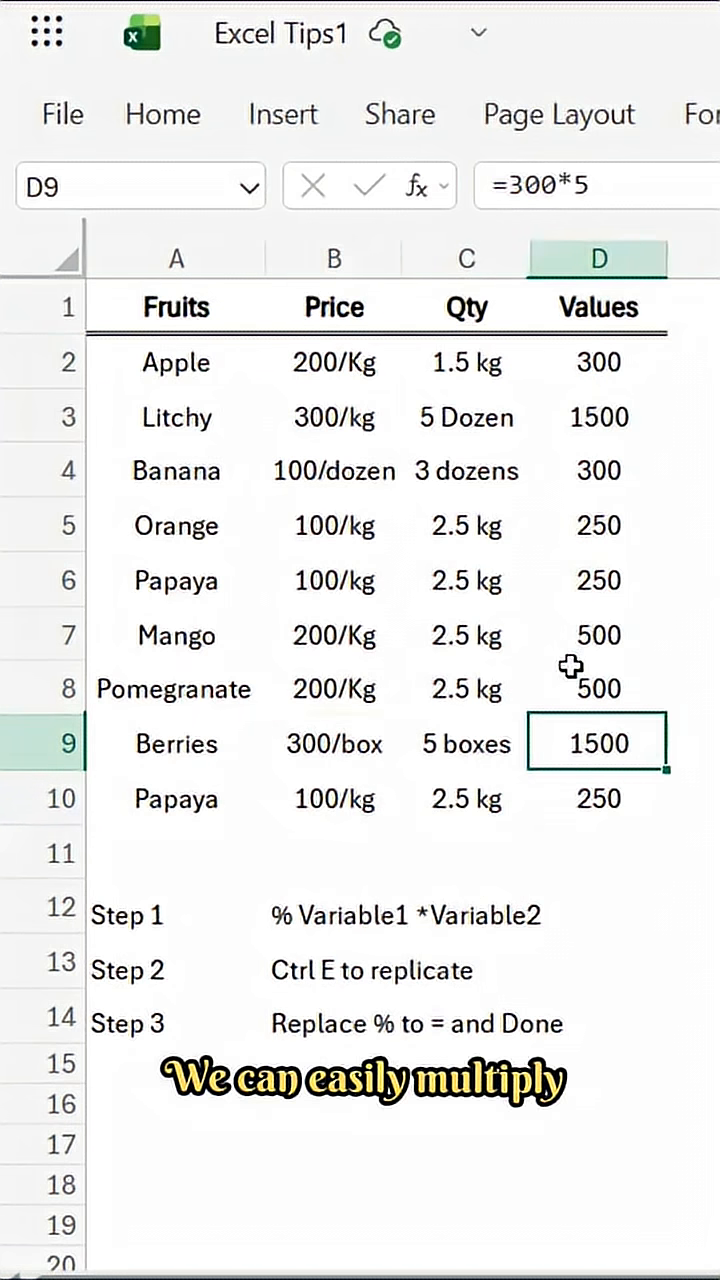